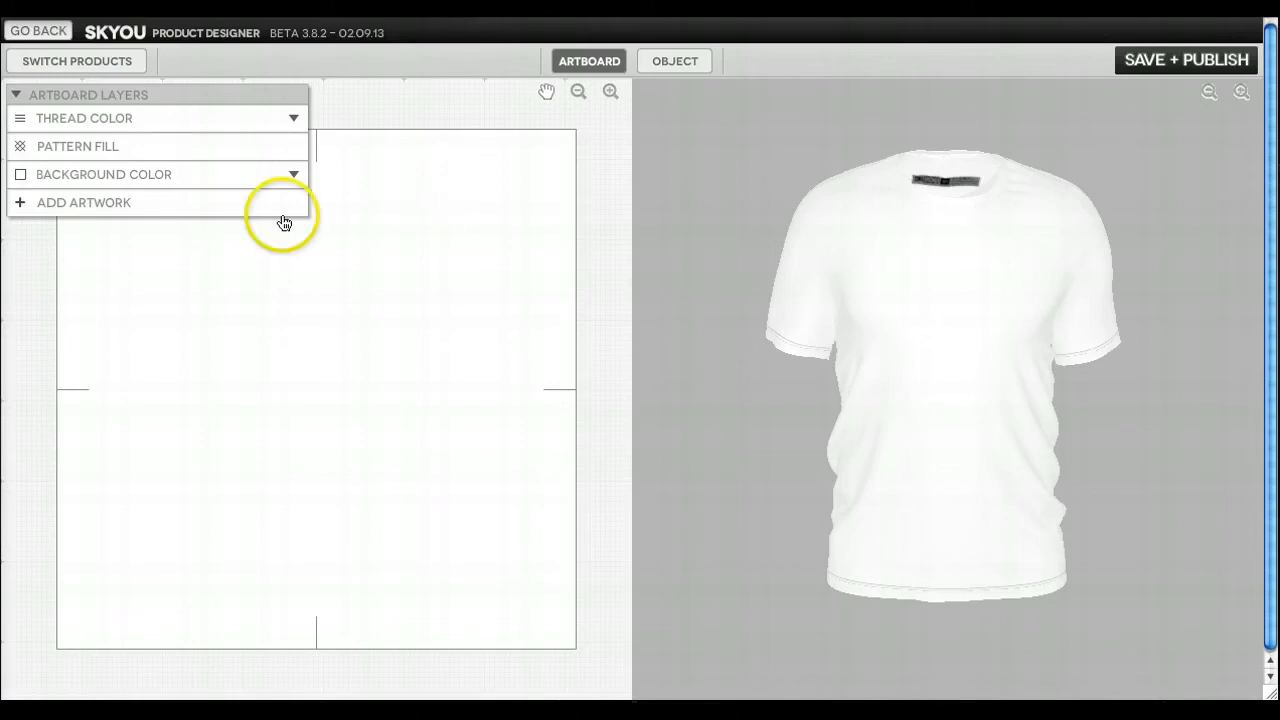
{"action": "mouse_move", "coordinate": [105, 207]}
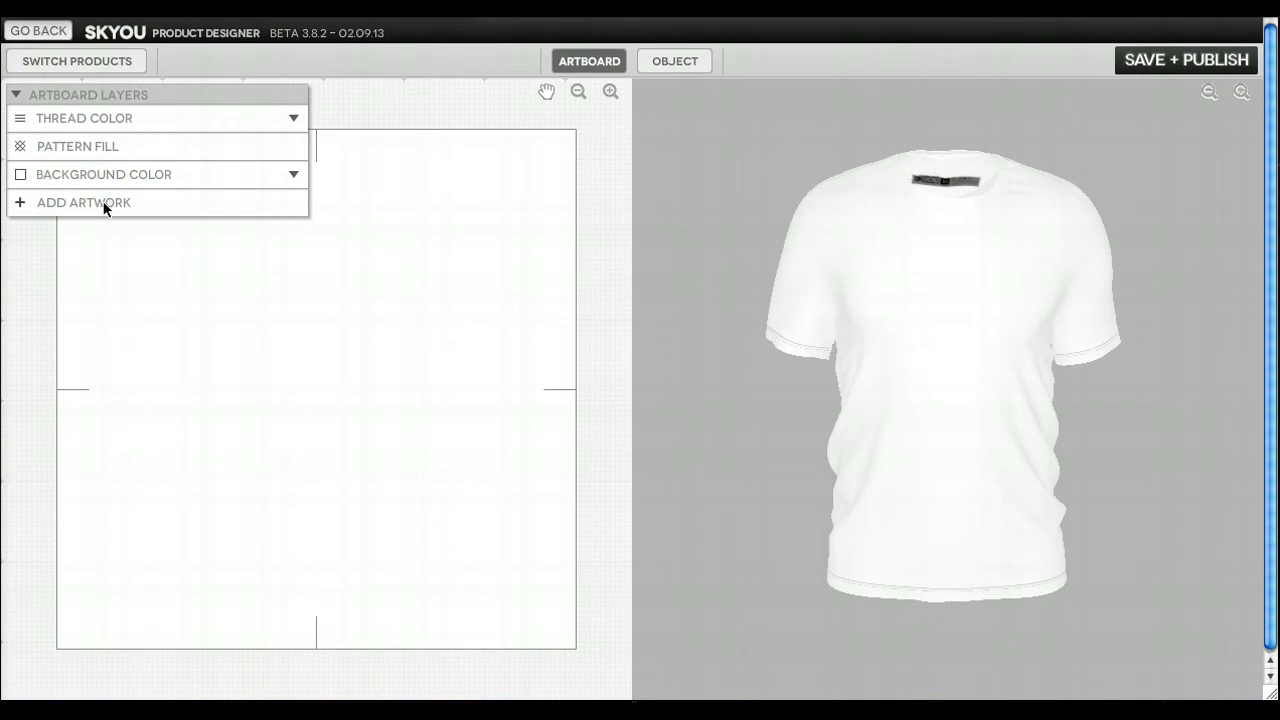
Open the Artwork gallery from the Artboard Layers panel
{"action": "left_click", "coordinate": [83, 202]}
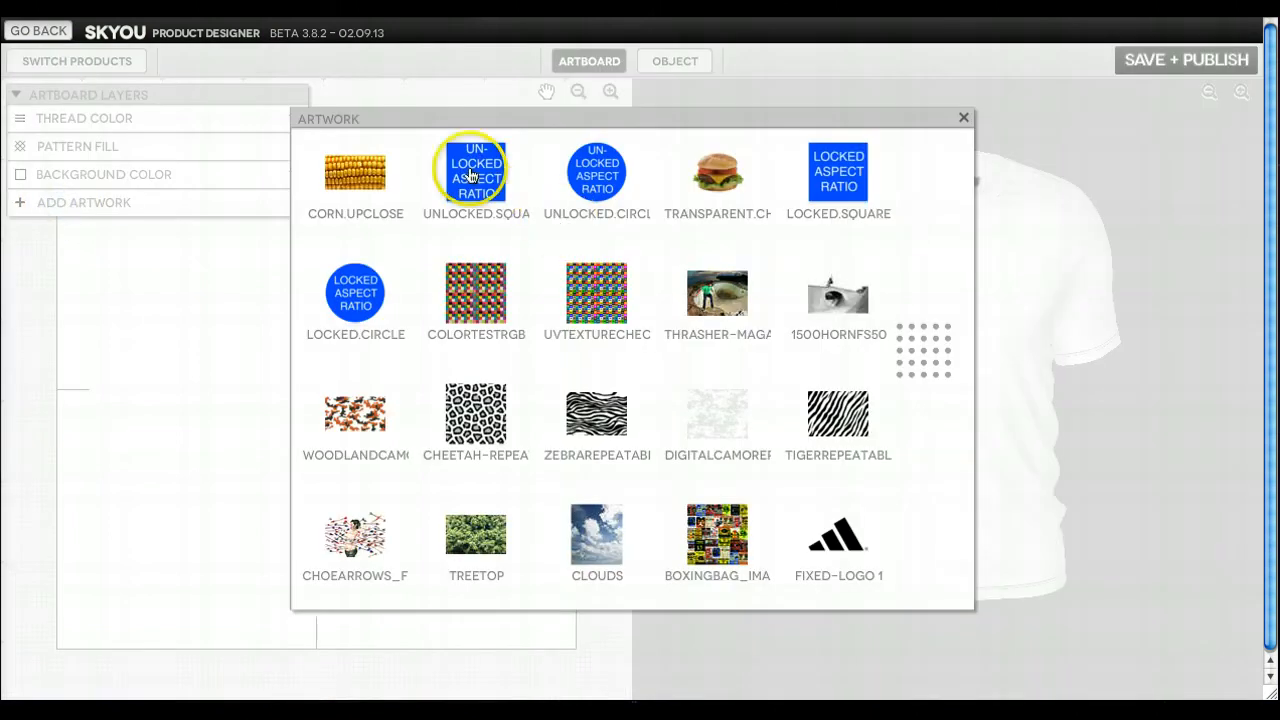
{"action": "mouse_move", "coordinate": [717, 293]}
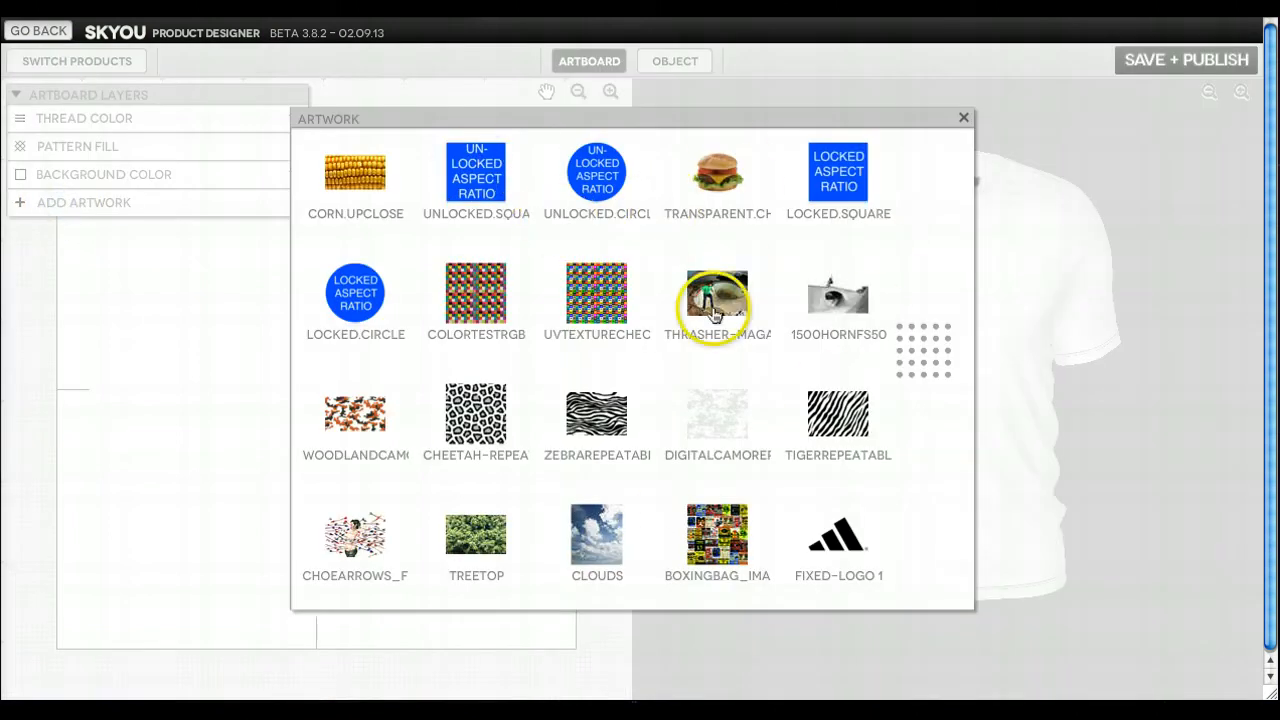
{"action": "mouse_move", "coordinate": [755, 460]}
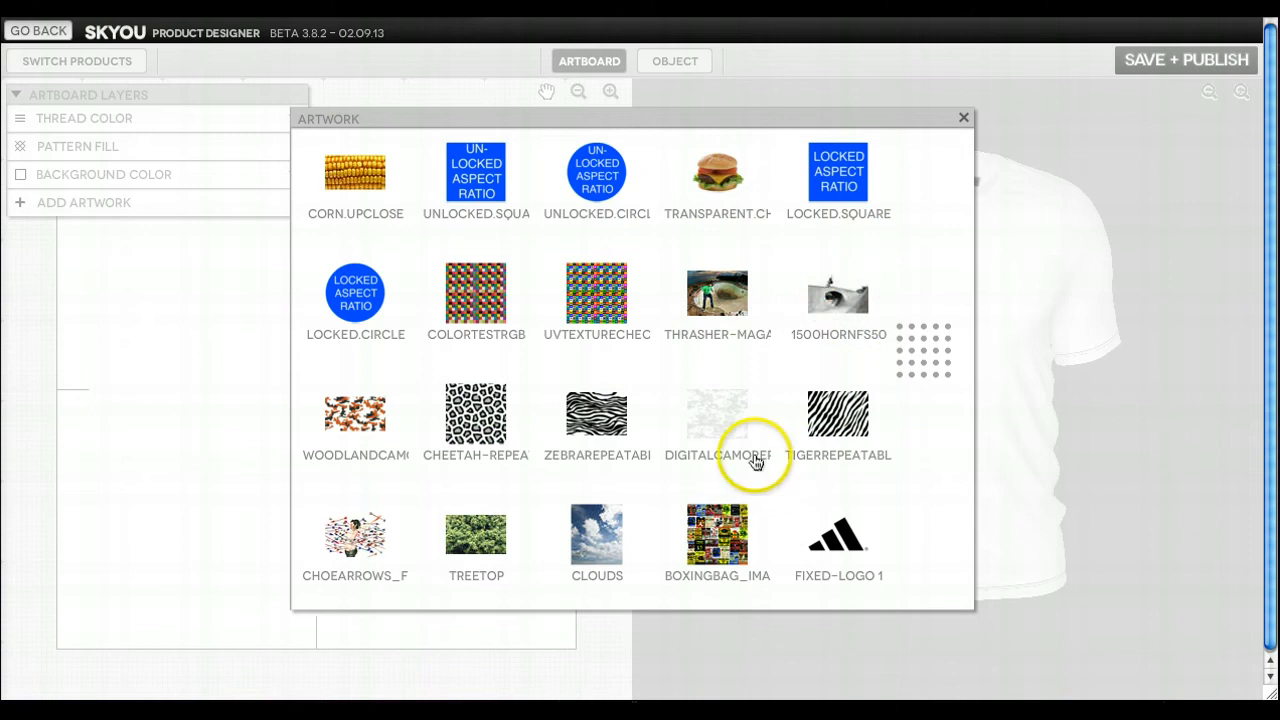
{"action": "mouse_move", "coordinate": [597, 527]}
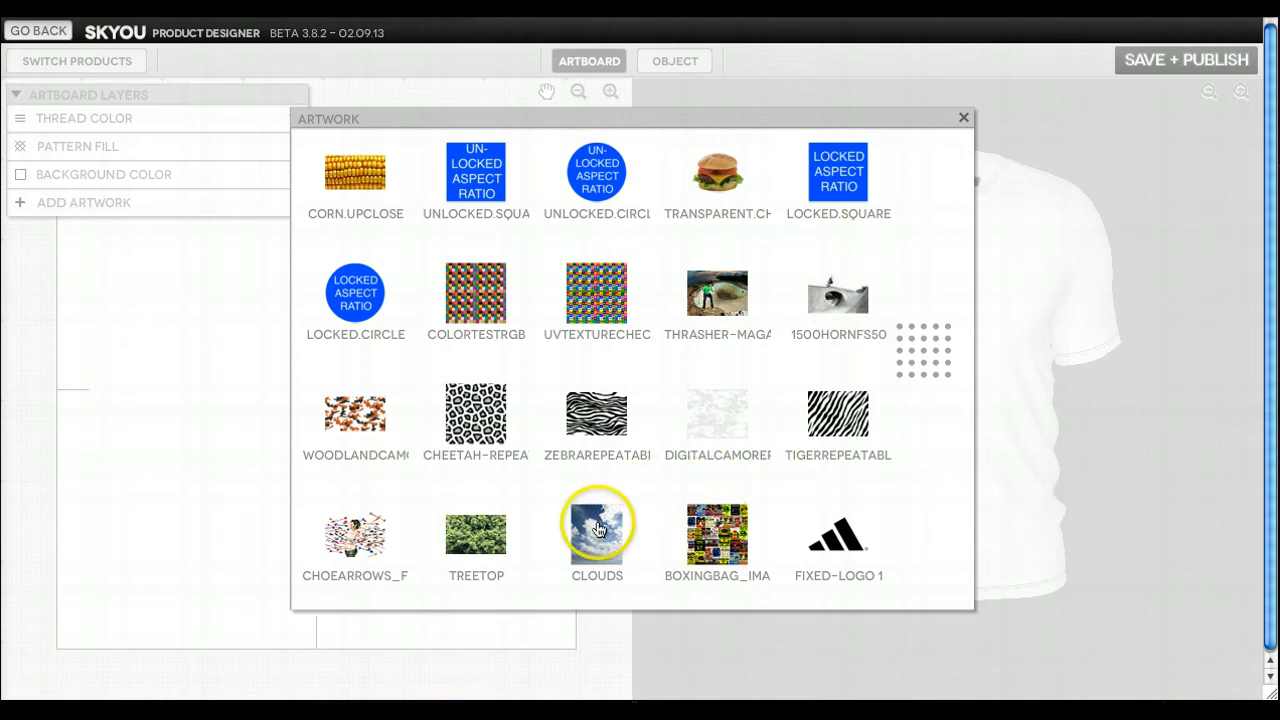
Add the CLOUDS image and spin the 3D shirt sideways and back to check it
{"action": "left_click", "coordinate": [596, 531]}
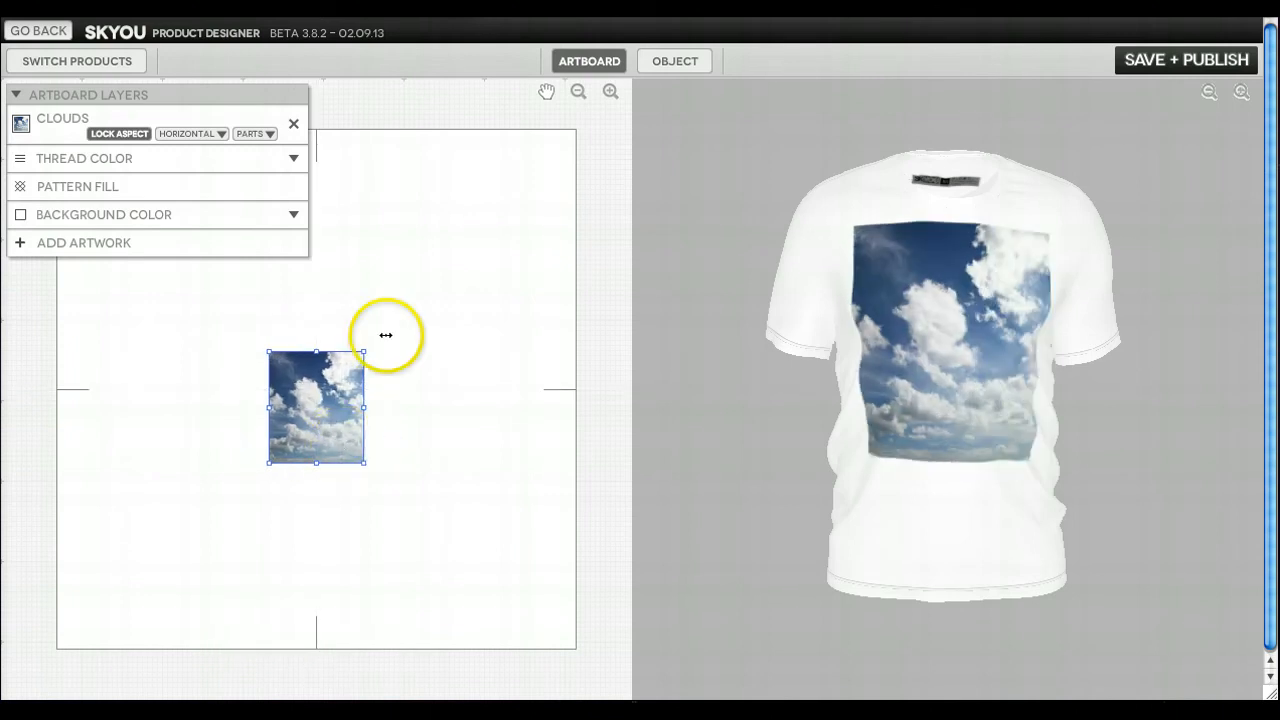
{"action": "mouse_move", "coordinate": [295, 393]}
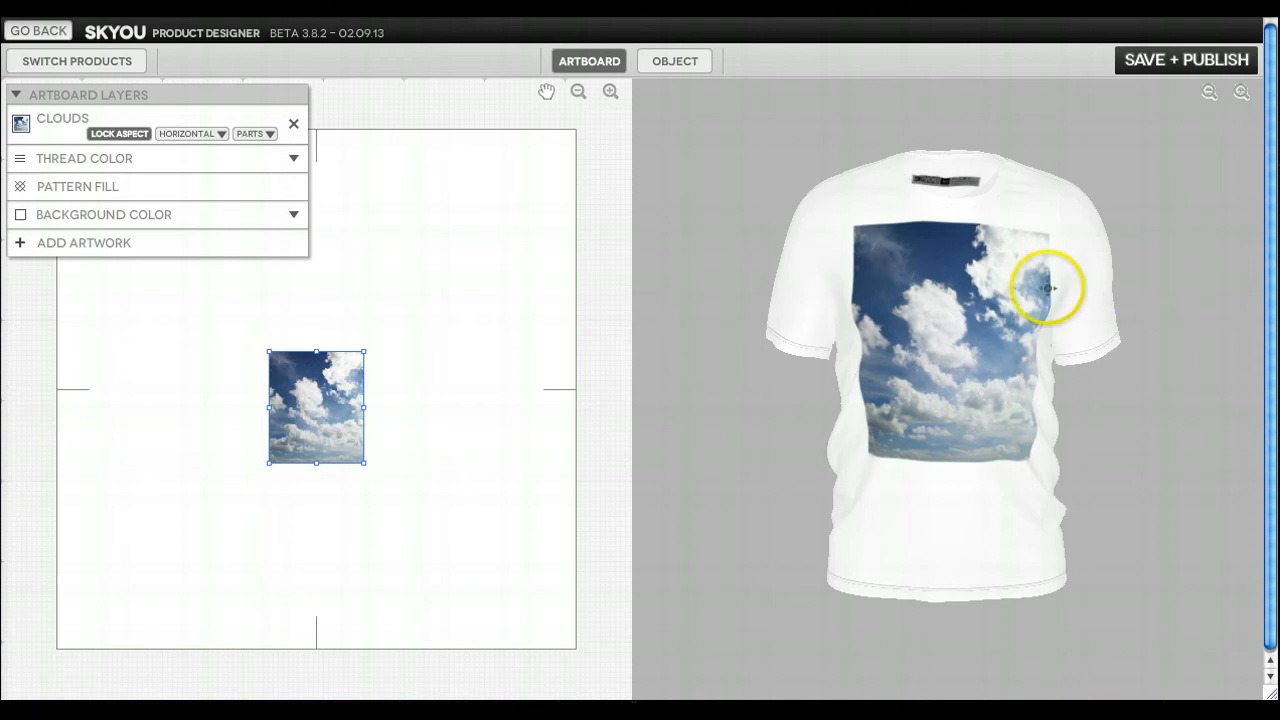
{"action": "left_click_drag", "start_coordinate": [1047, 288], "coordinate": [980, 305]}
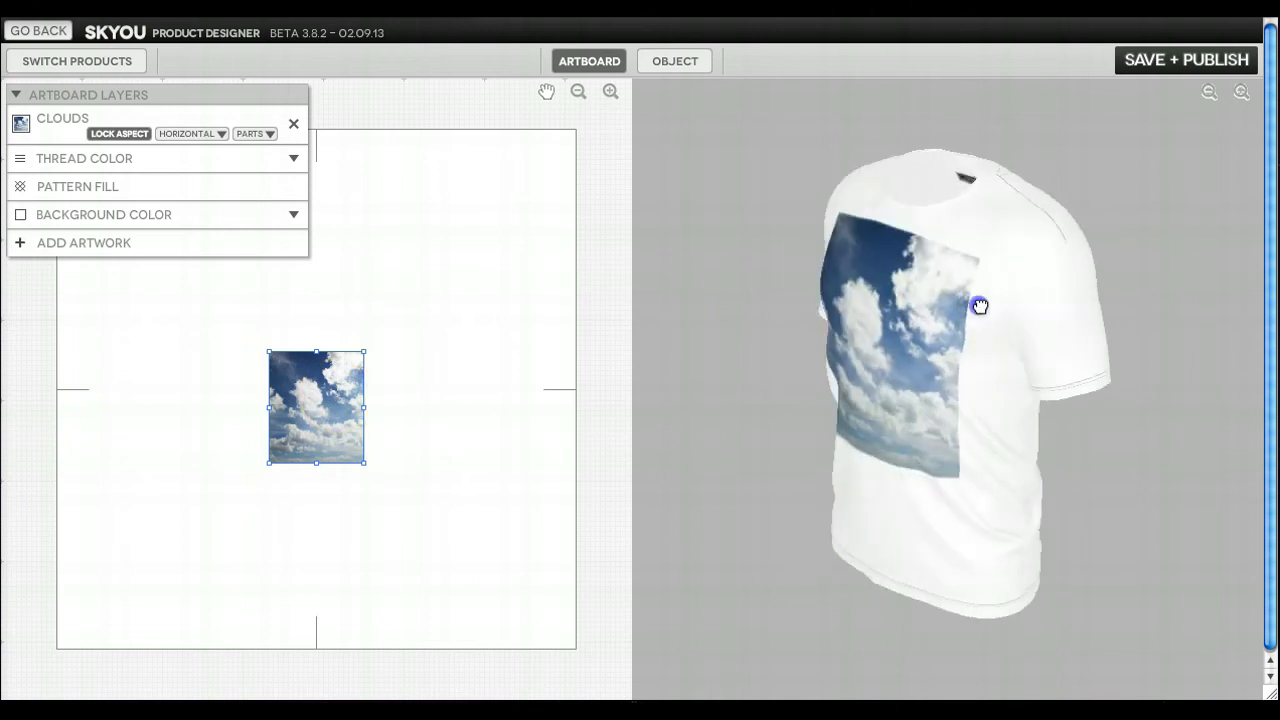
{"action": "left_click_drag", "start_coordinate": [980, 305], "coordinate": [1206, 302]}
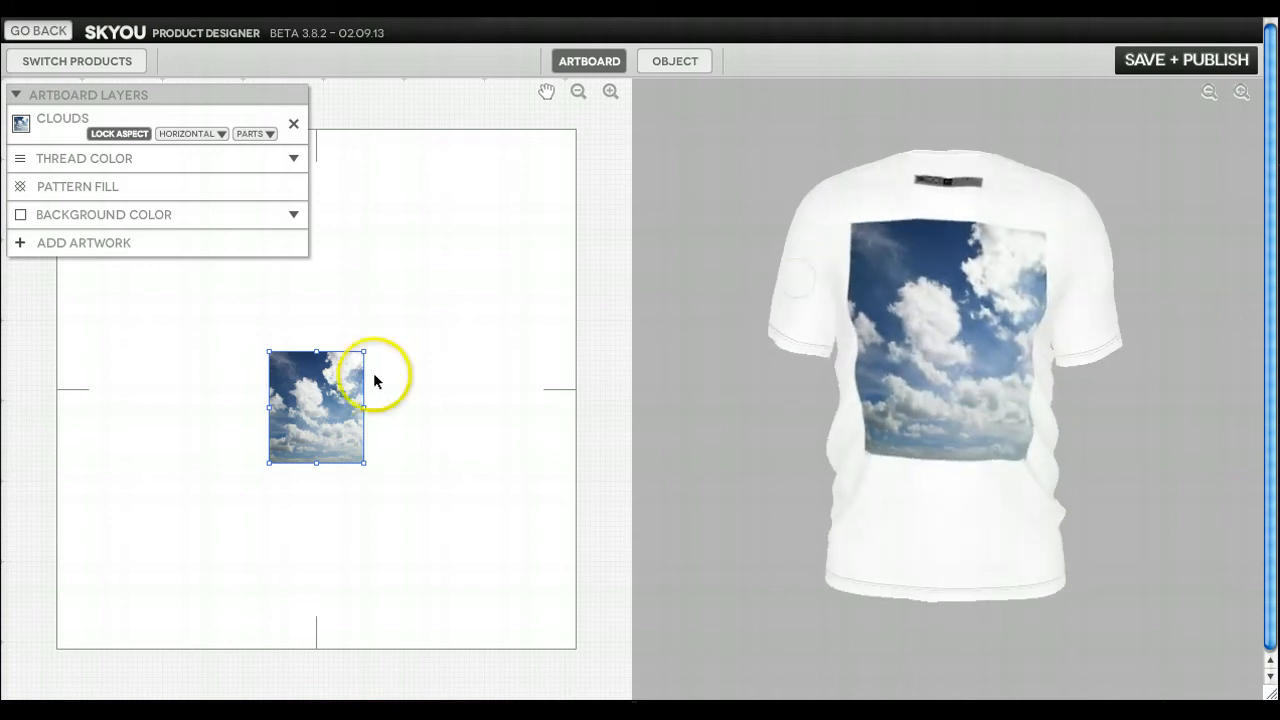
Rotate the clouds image diagonally, scale it past the artboard edges, and reposition it
{"action": "left_click_drag", "start_coordinate": [365, 462], "coordinate": [382, 469]}
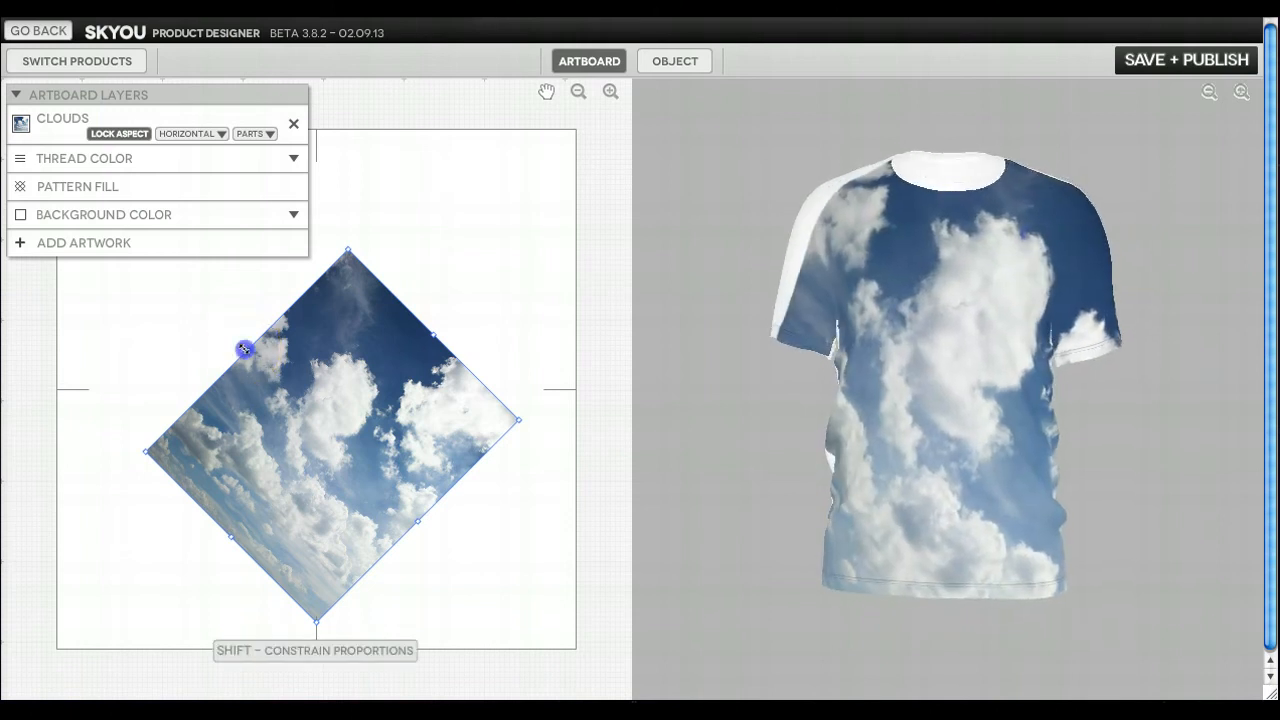
{"action": "left_click_drag", "start_coordinate": [243, 349], "coordinate": [405, 393]}
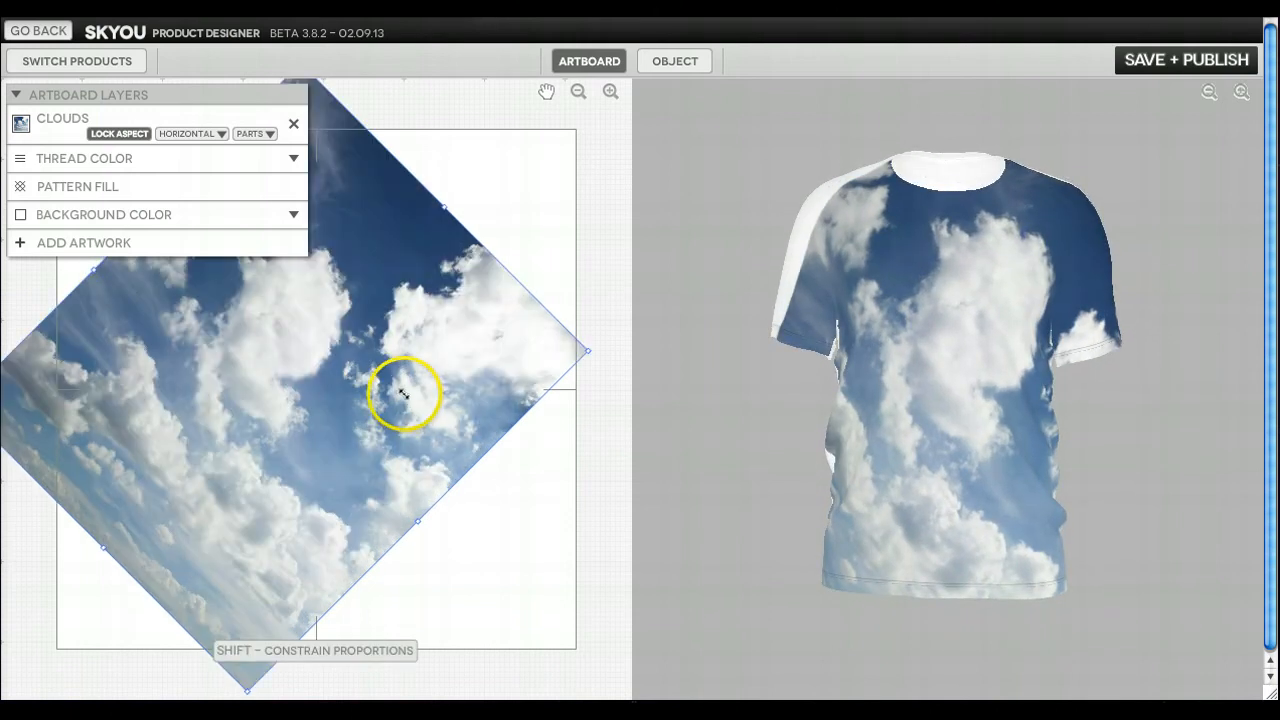
{"action": "left_click_drag", "start_coordinate": [403, 393], "coordinate": [370, 356]}
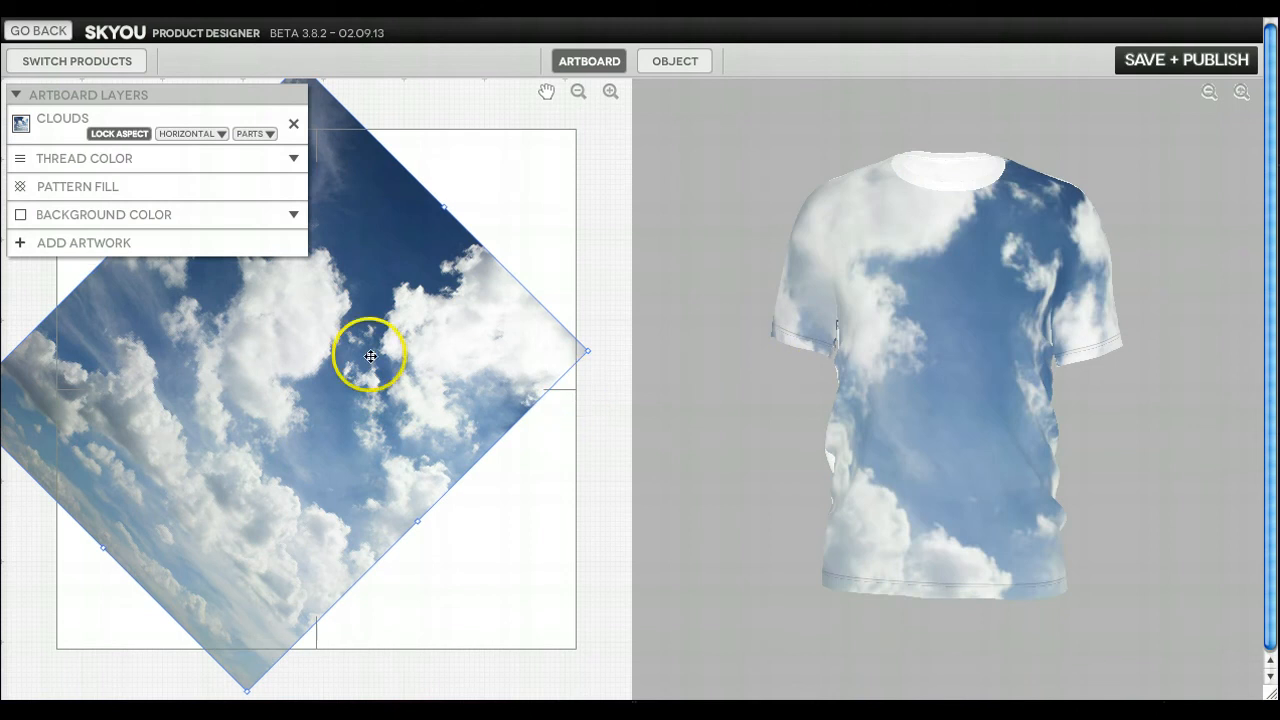
{"action": "left_click_drag", "start_coordinate": [370, 355], "coordinate": [353, 233]}
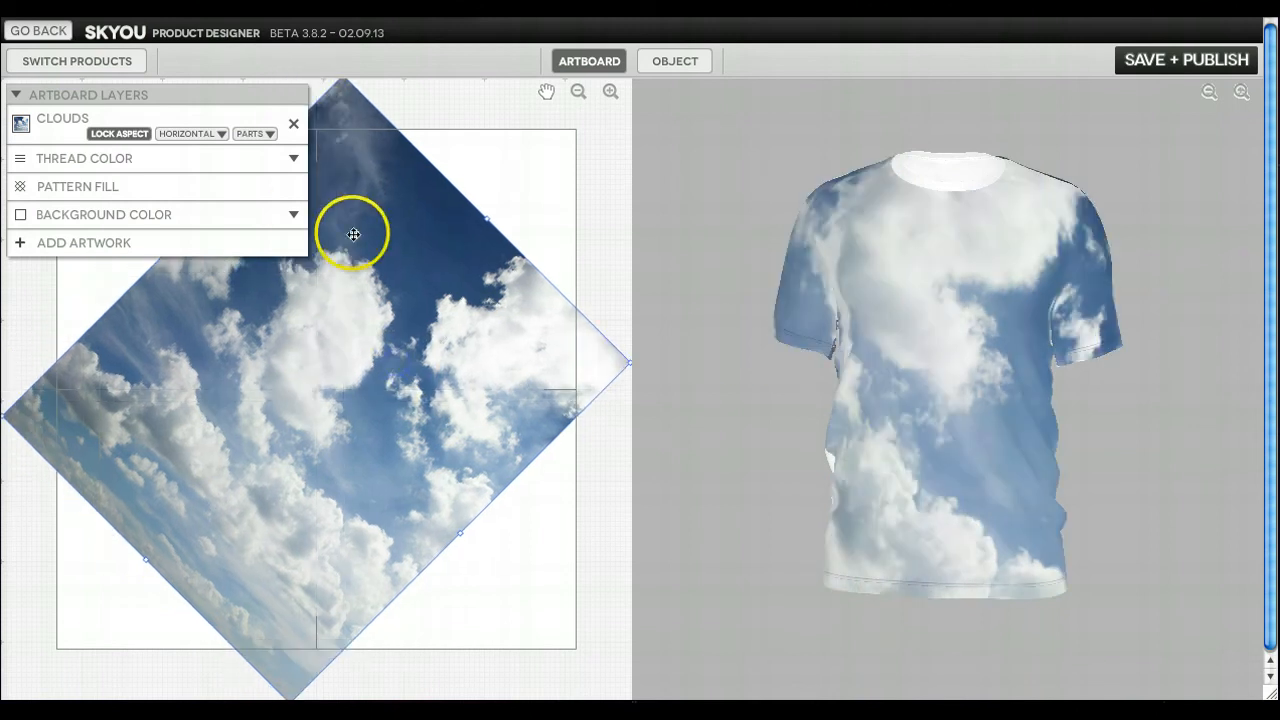
Add TRANSPARENT.CHEESEBURGER1 and move it up toward the shirt's upper right
{"action": "left_click", "coordinate": [84, 242]}
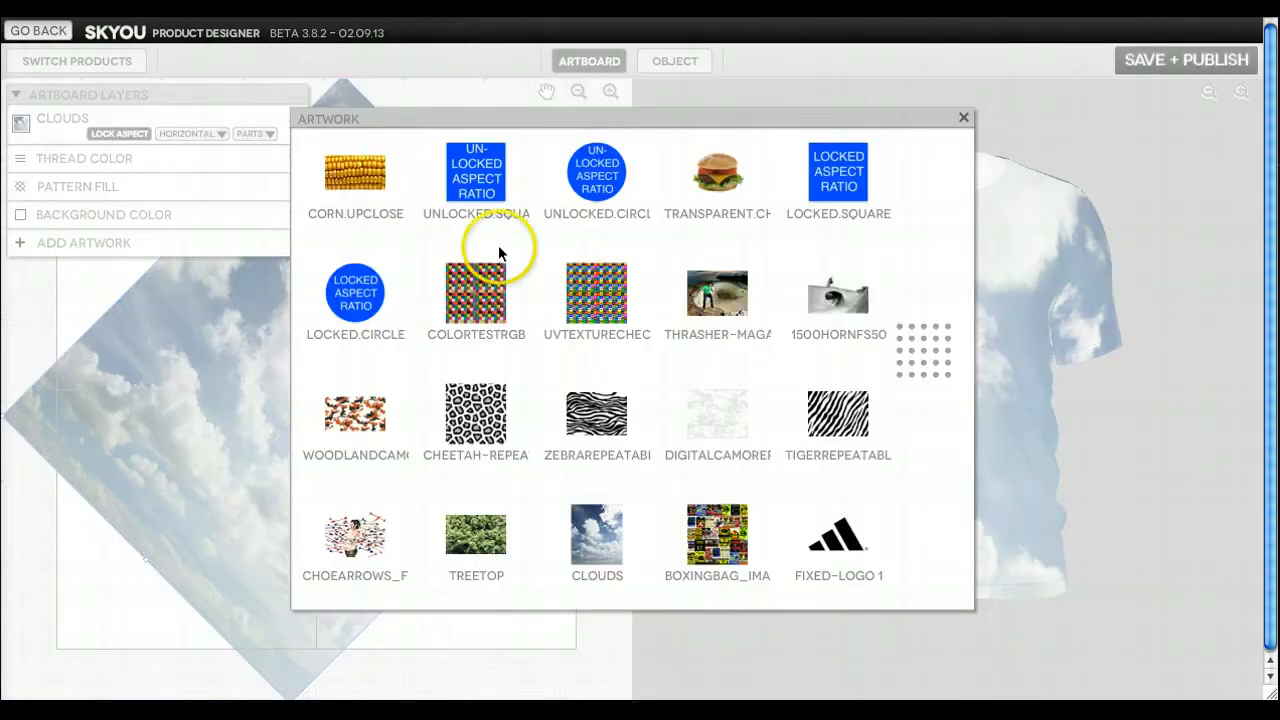
{"action": "mouse_move", "coordinate": [722, 183]}
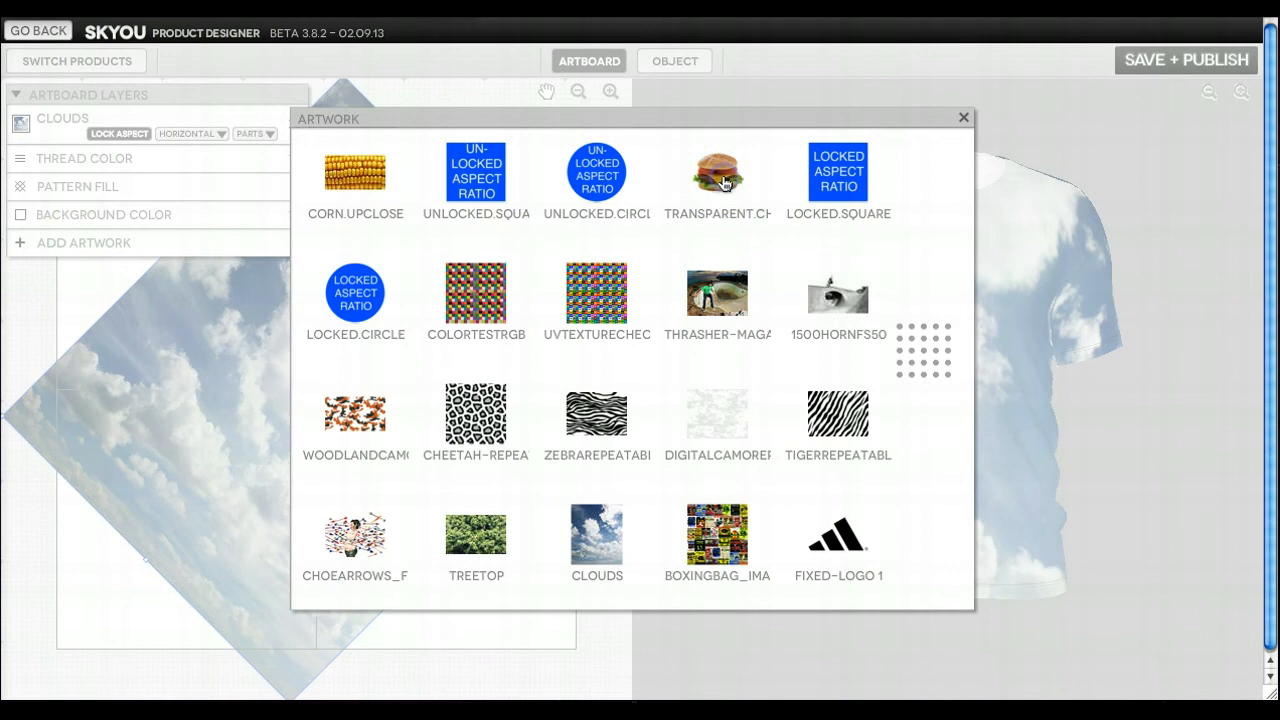
{"action": "left_click", "coordinate": [717, 172]}
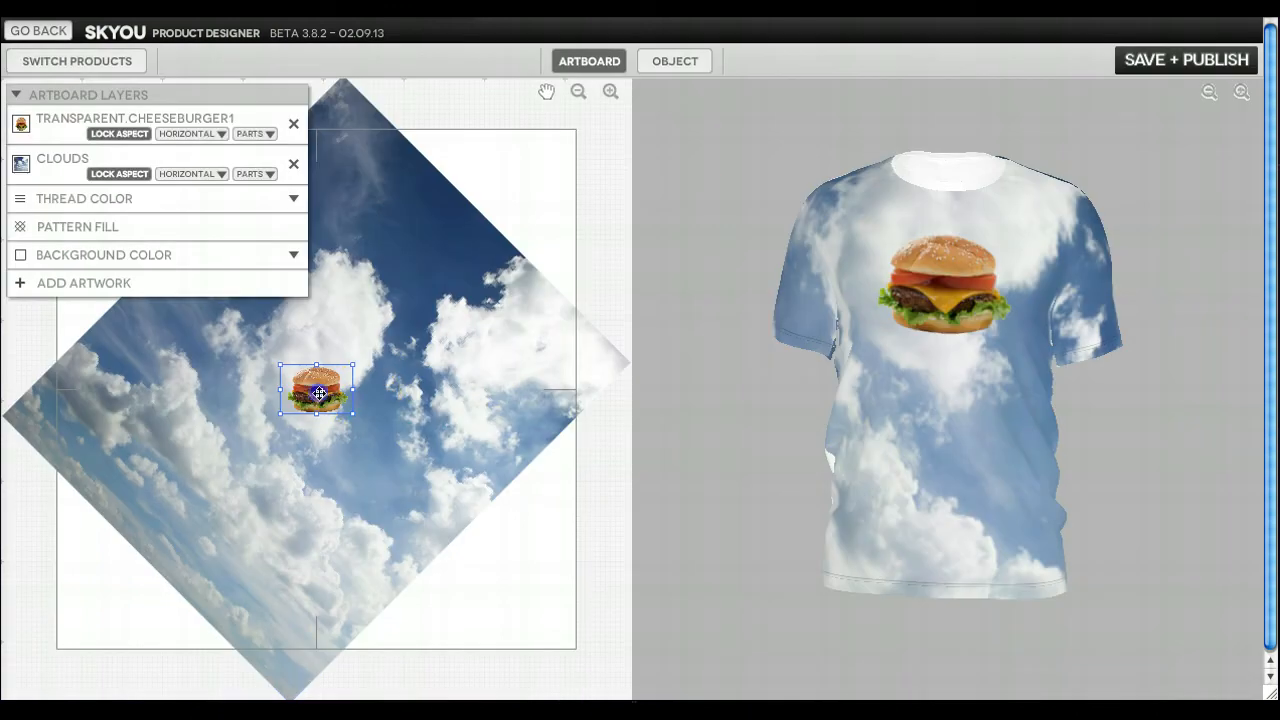
{"action": "left_click_drag", "start_coordinate": [318, 390], "coordinate": [352, 330]}
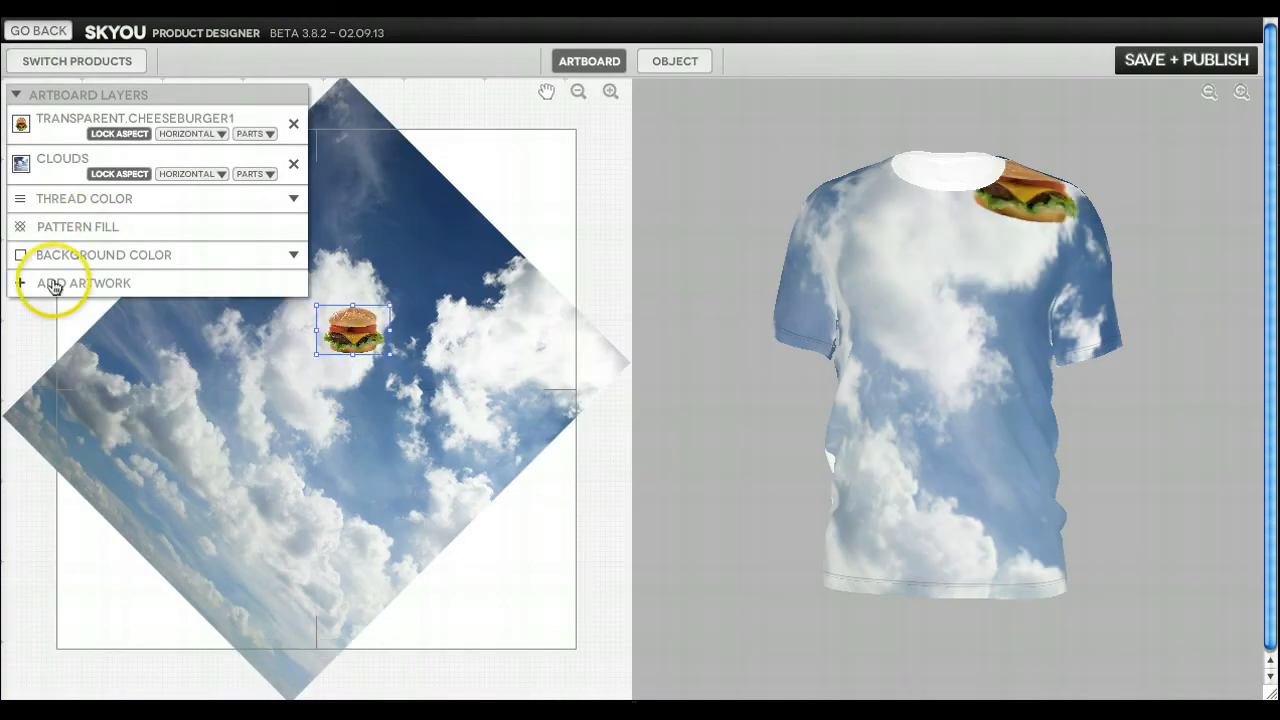
{"action": "left_click", "coordinate": [83, 283]}
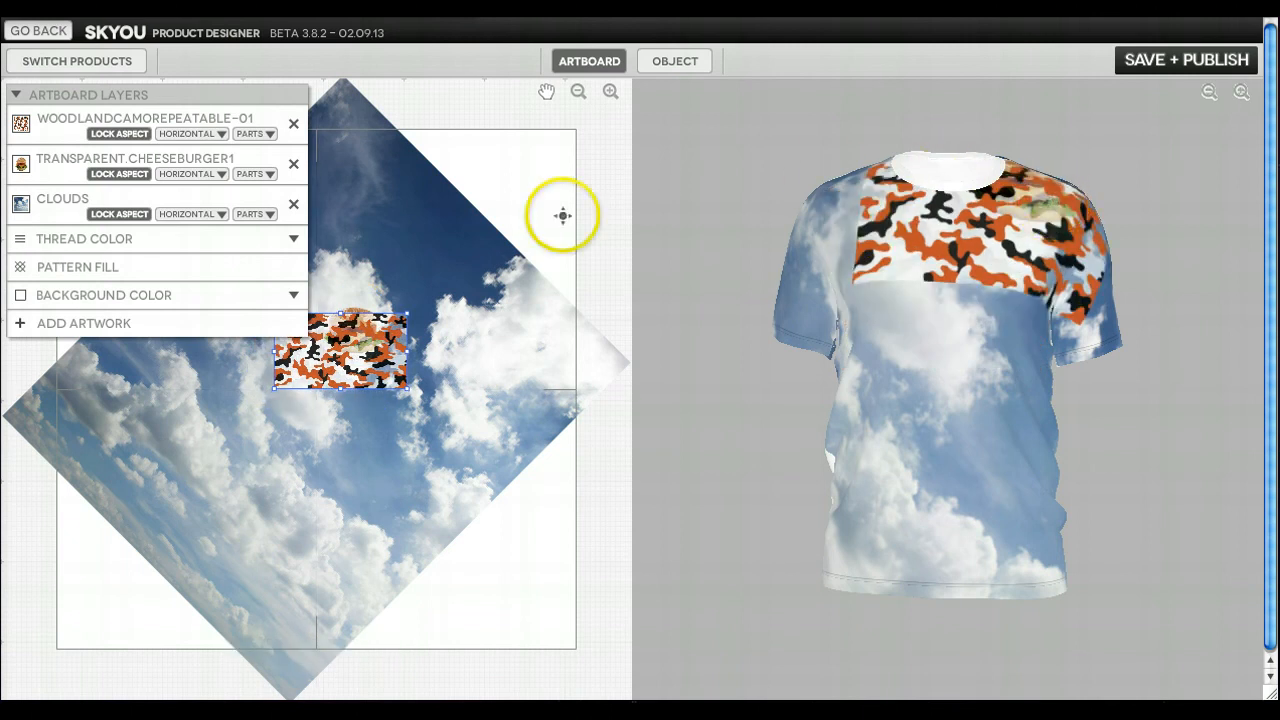
{"action": "mouse_move", "coordinate": [20, 130]}
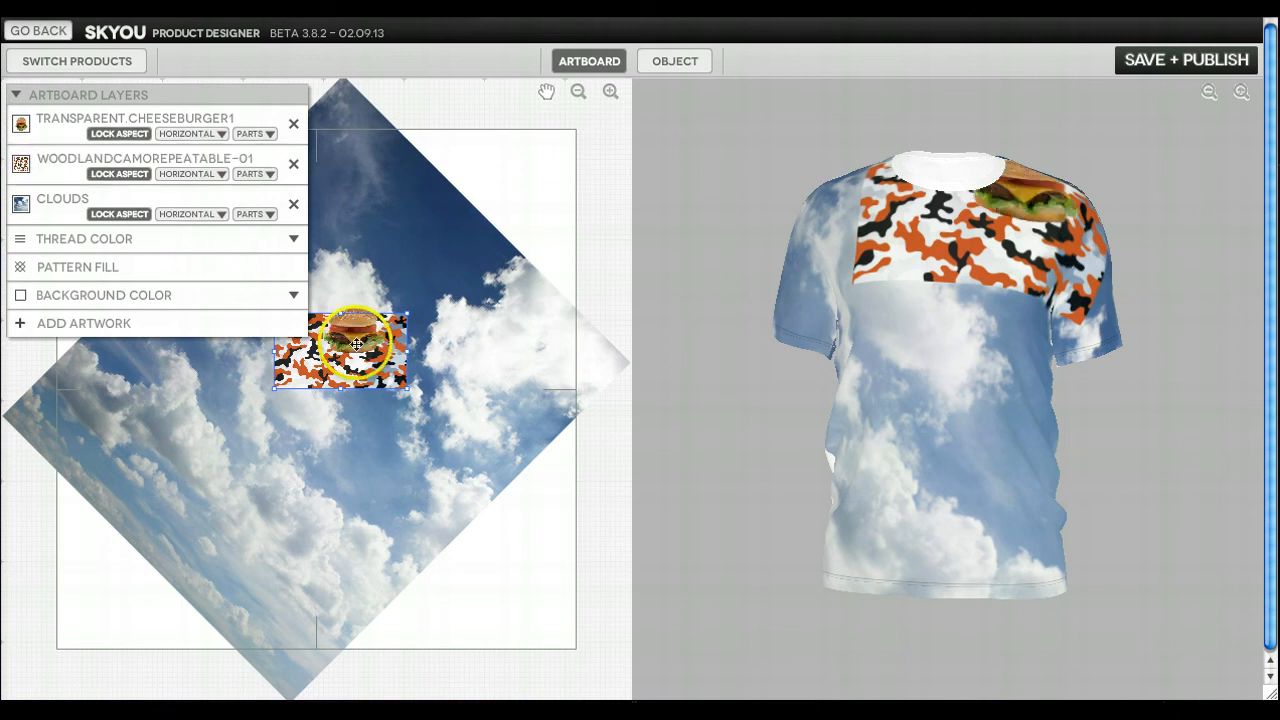
Nudge the cheeseburger into place within the woodland camo patch
{"action": "left_click_drag", "start_coordinate": [357, 345], "coordinate": [357, 335]}
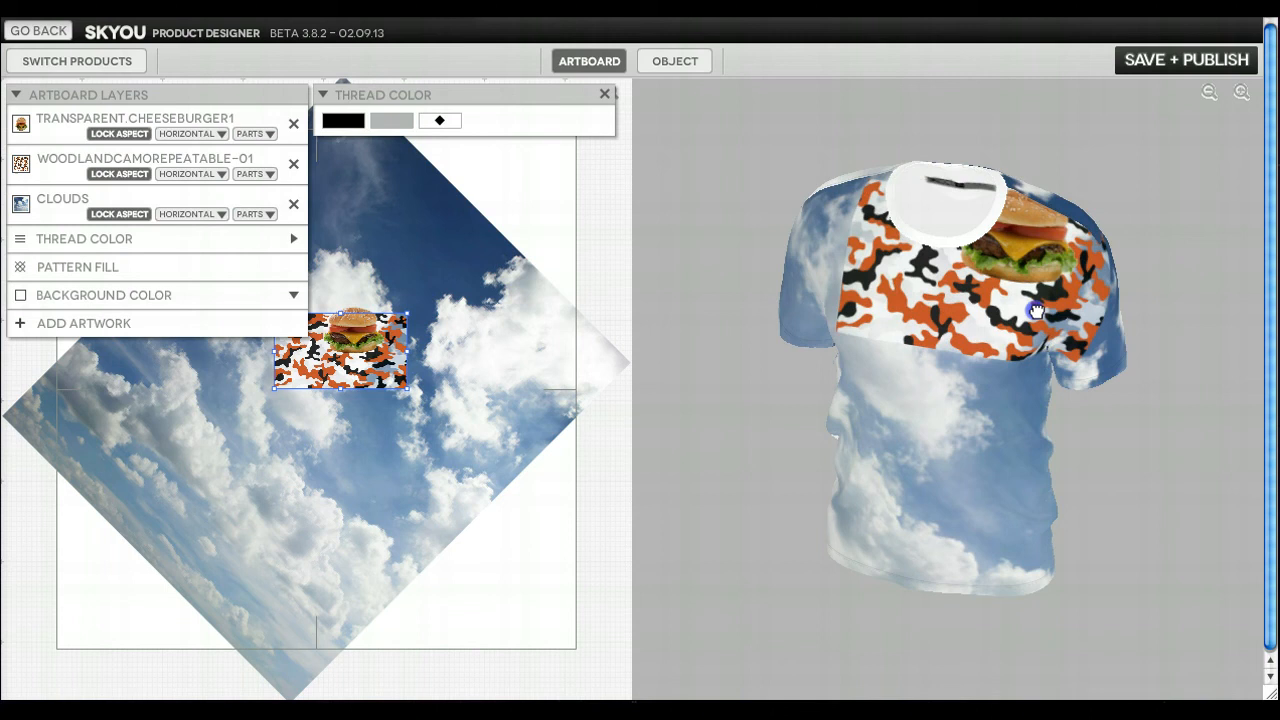
Inspect the shirt's side in the 3D preview, then bring up the background colour settings
{"action": "left_click_drag", "start_coordinate": [1037, 310], "coordinate": [930, 316]}
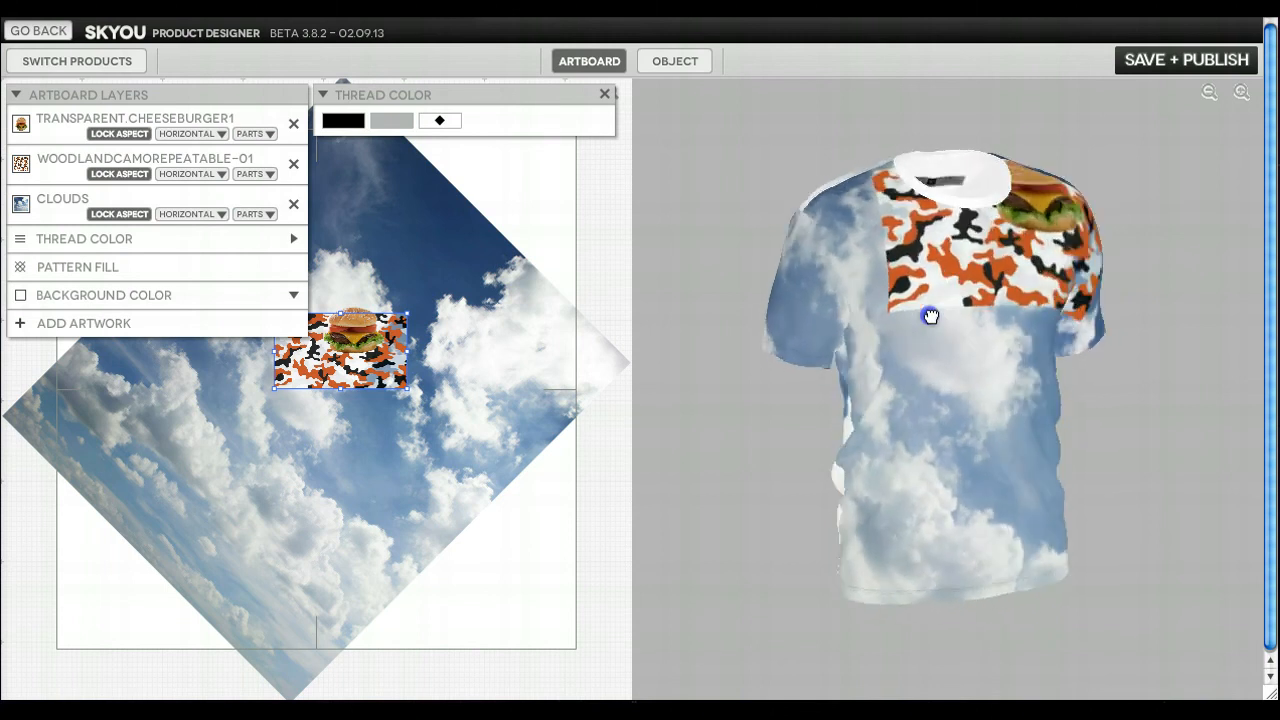
{"action": "left_click_drag", "start_coordinate": [930, 315], "coordinate": [800, 335]}
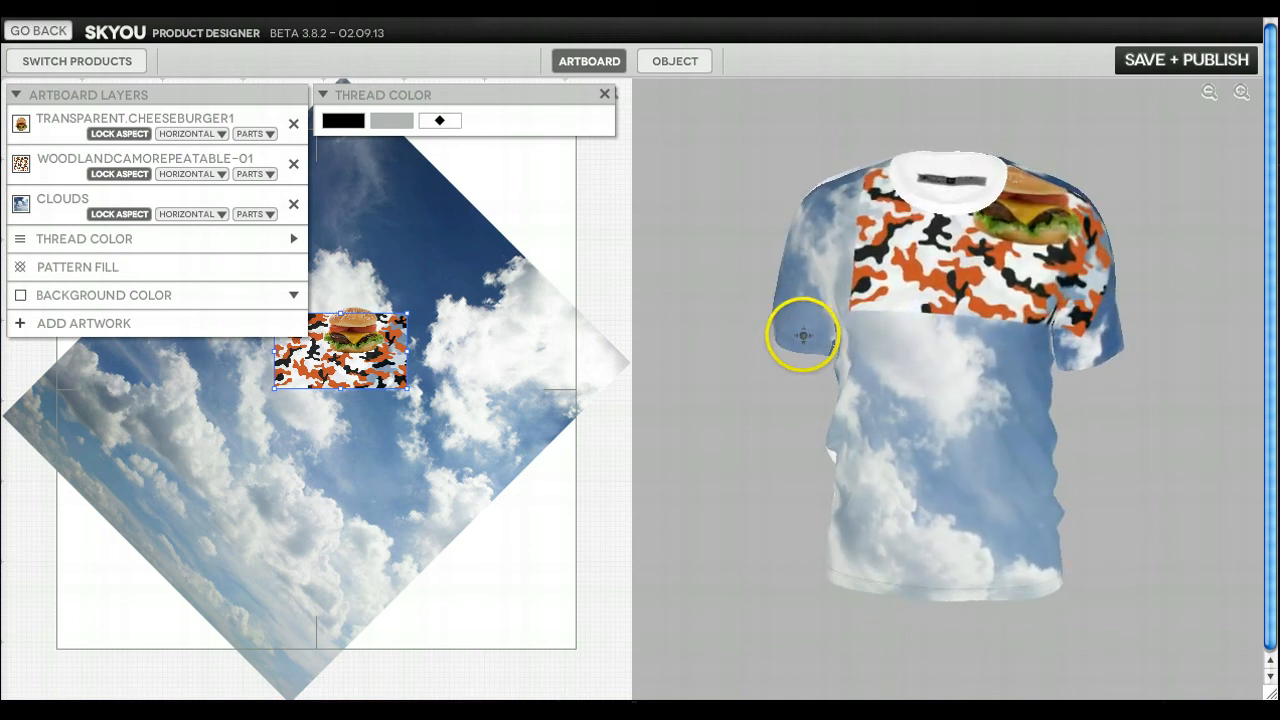
{"action": "mouse_move", "coordinate": [178, 222]}
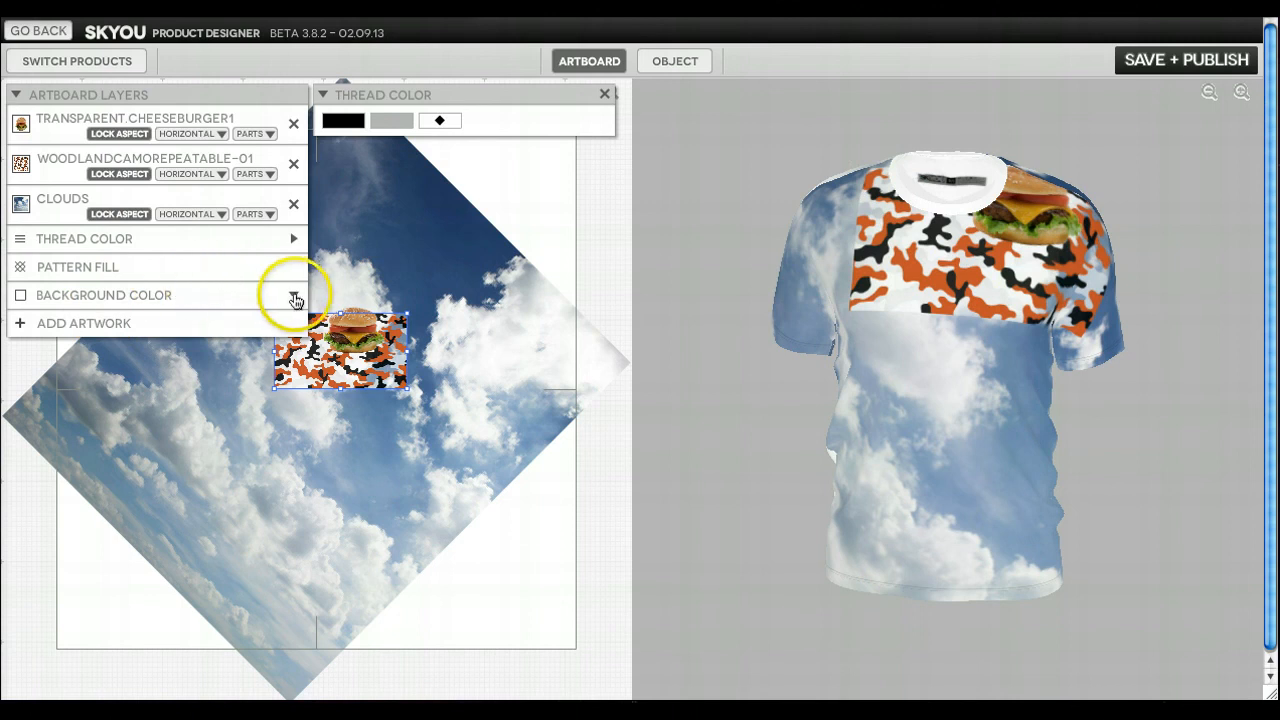
{"action": "left_click", "coordinate": [293, 294]}
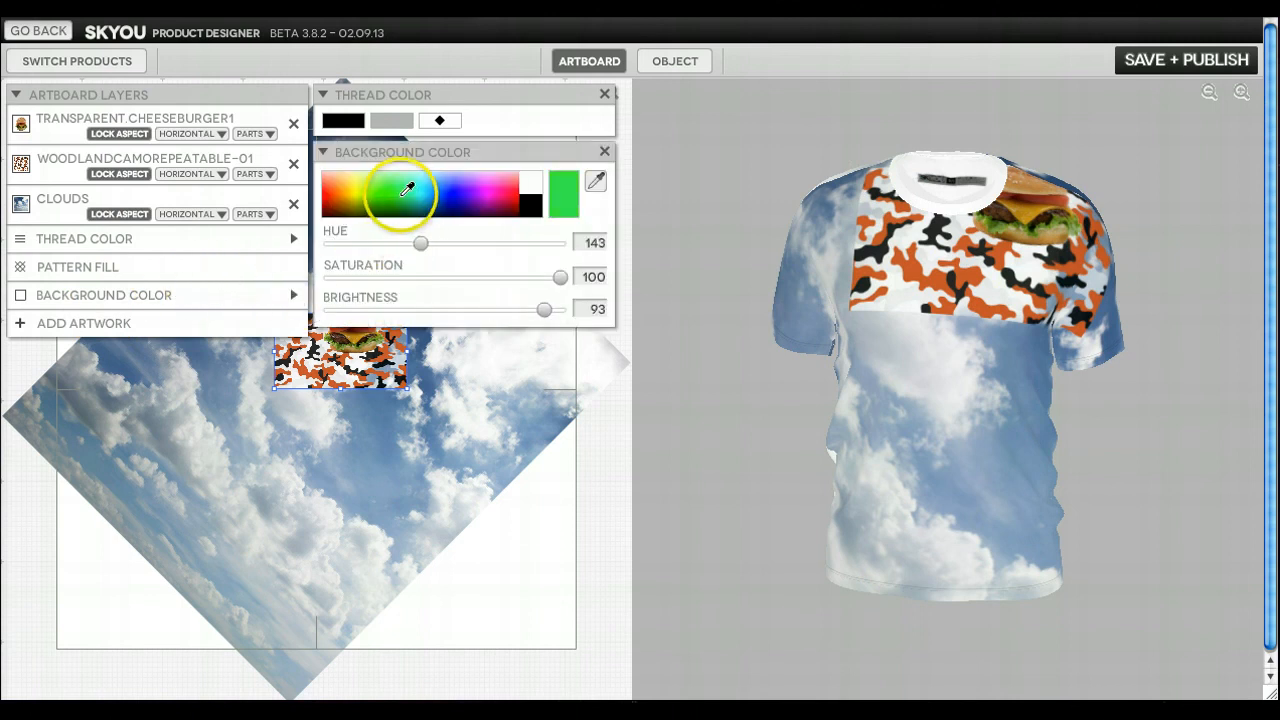